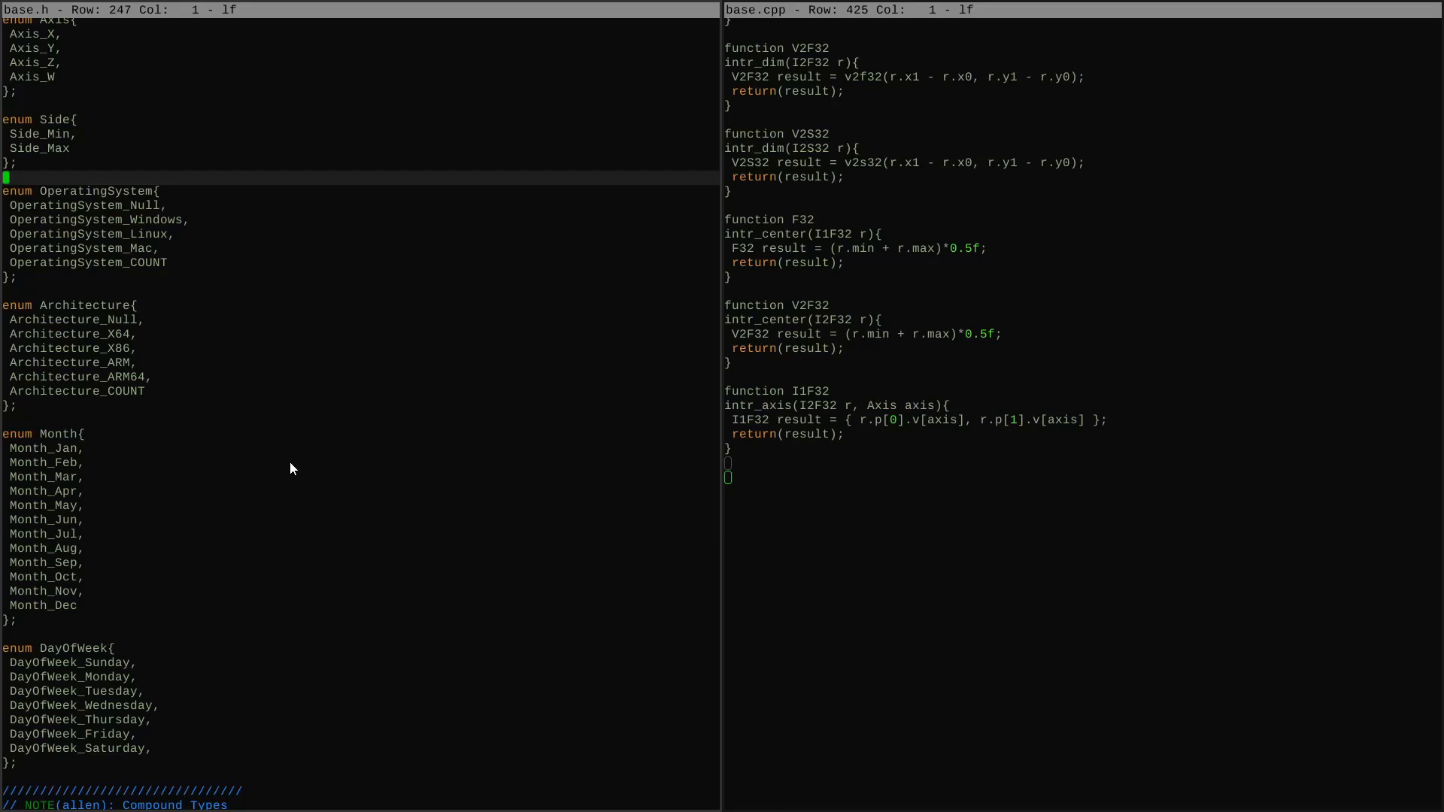
mouse_move(360, 531)
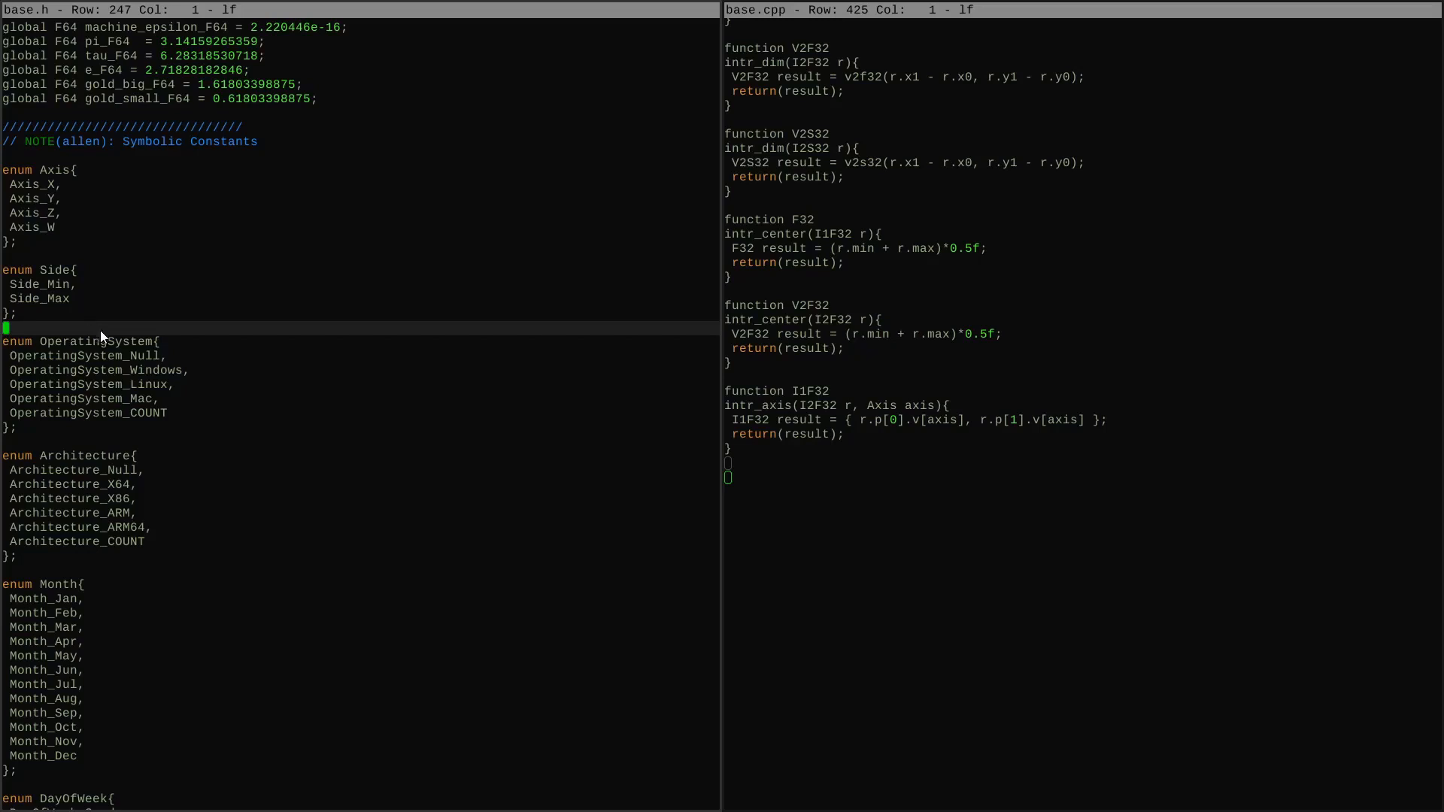
scroll("down", 3)
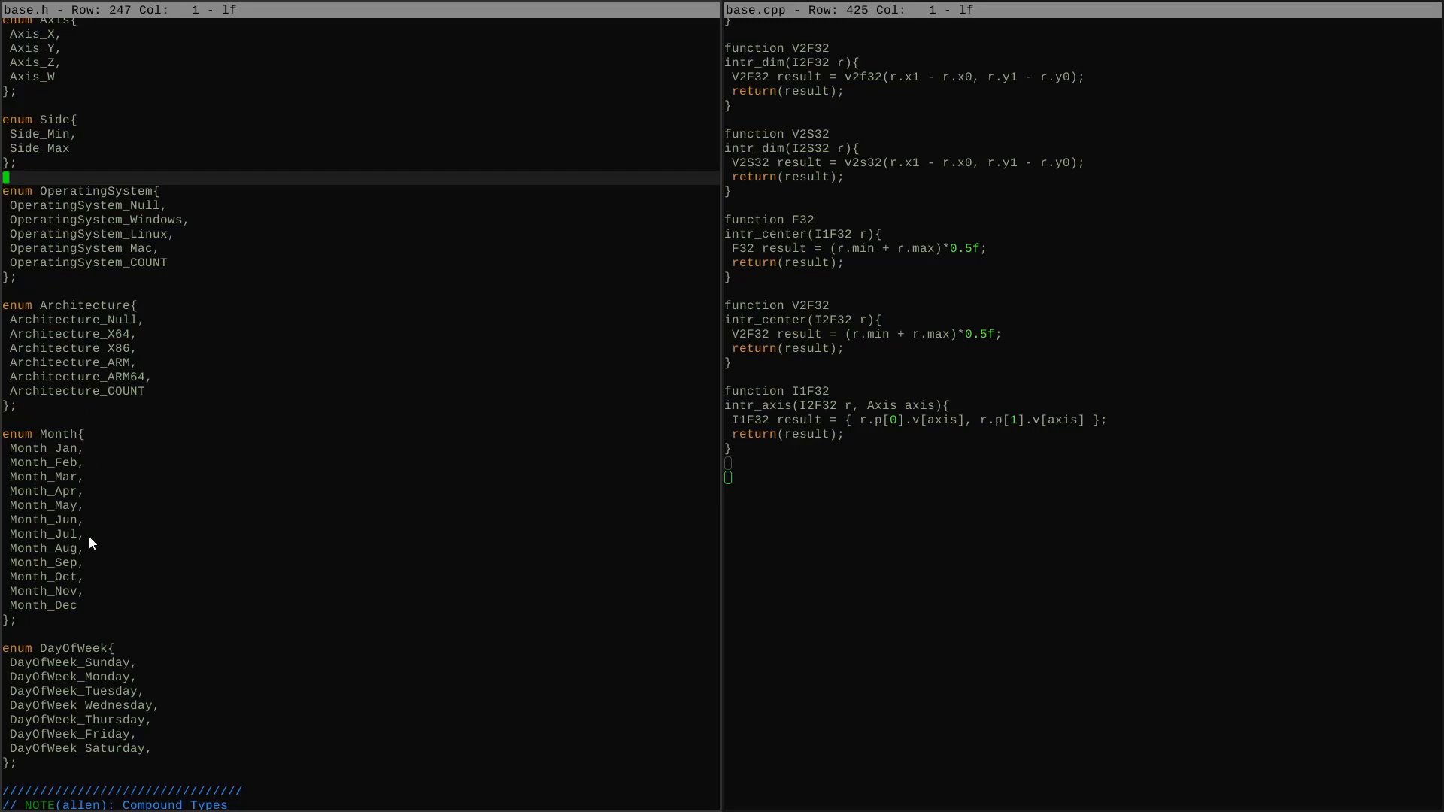
scroll("down", 3)
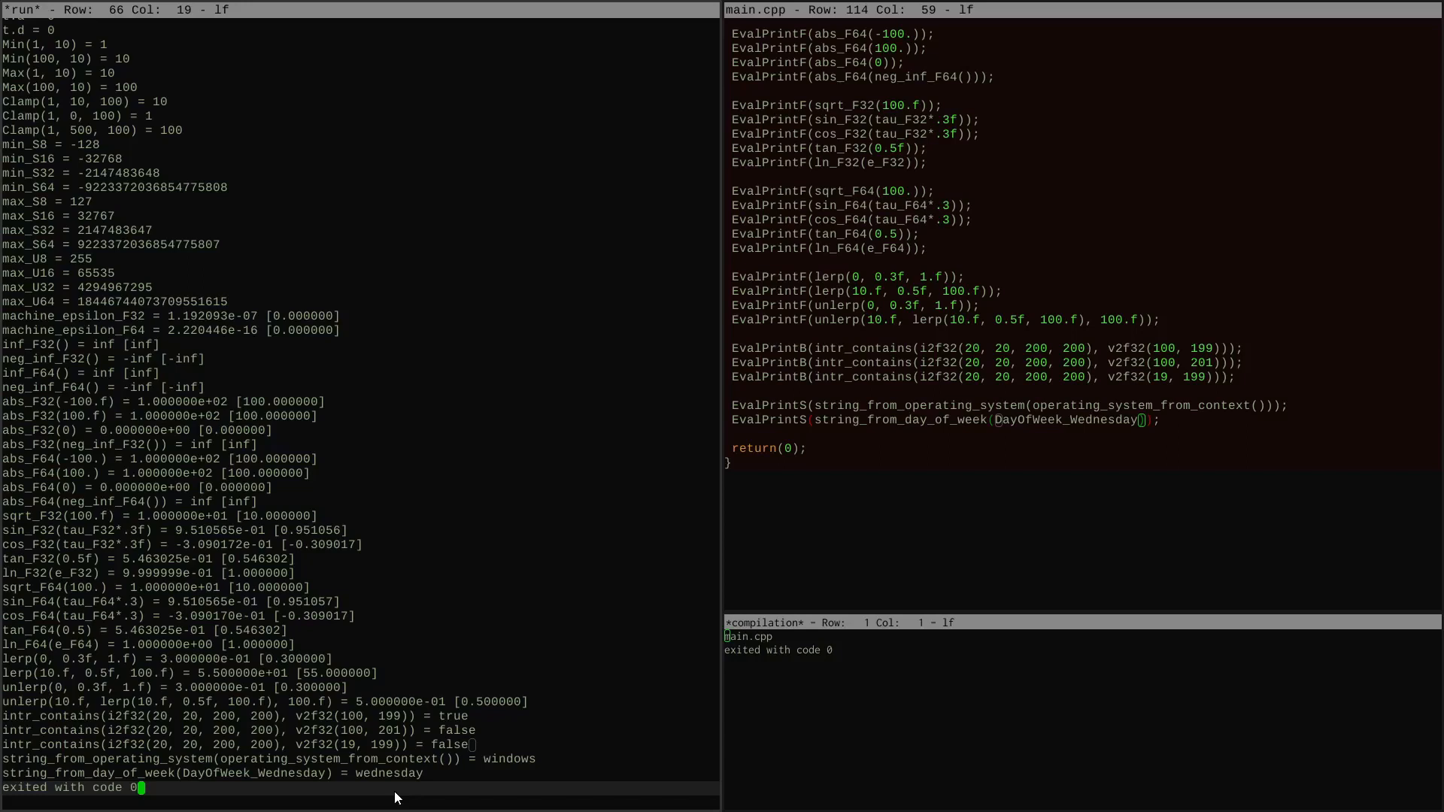
mouse_move(511, 769)
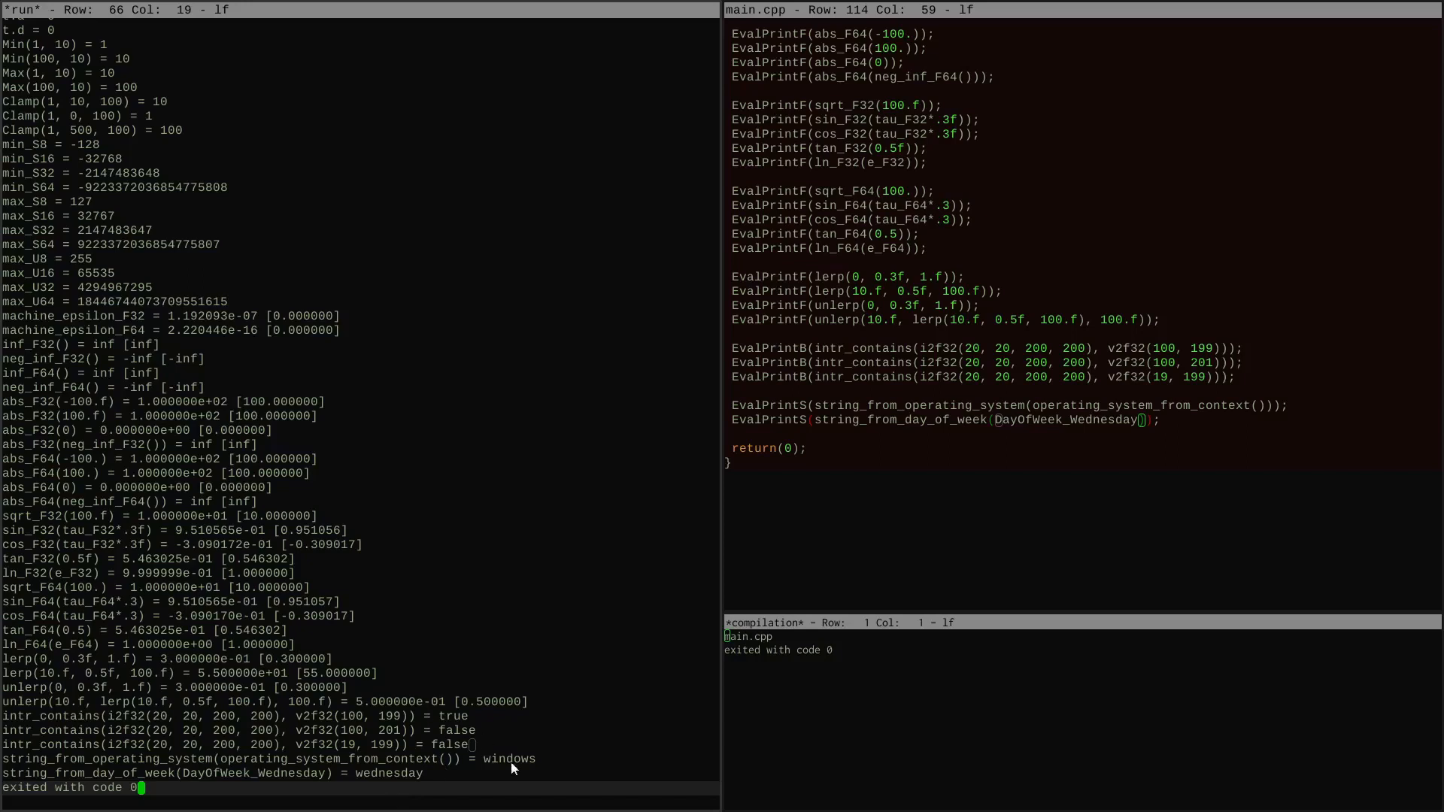